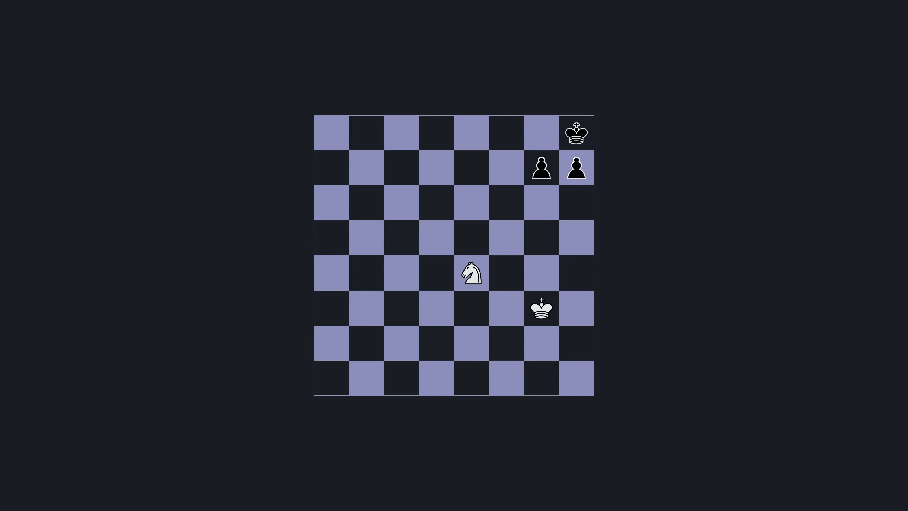
click(472, 273)
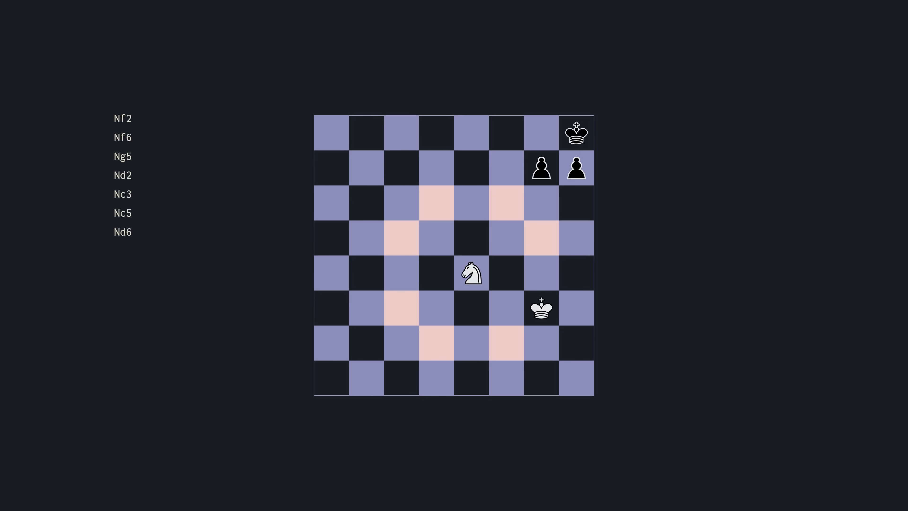
click(542, 309)
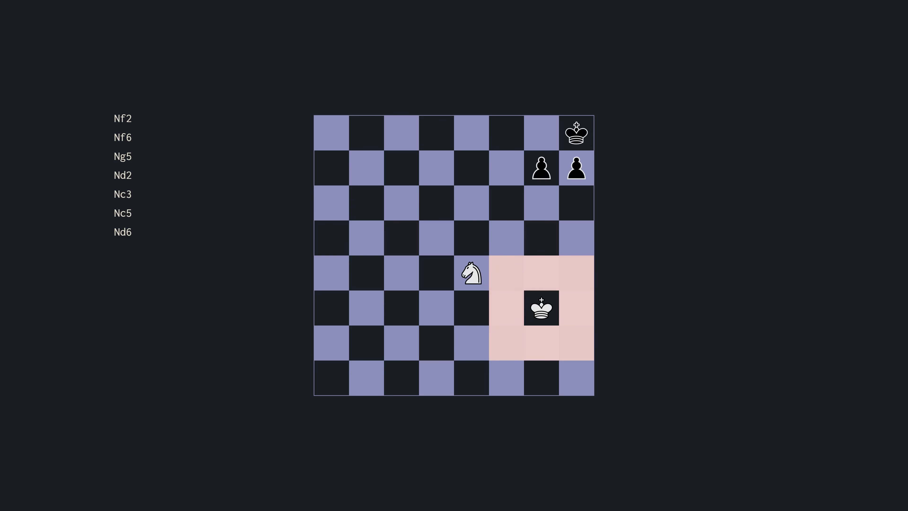
click(541, 308)
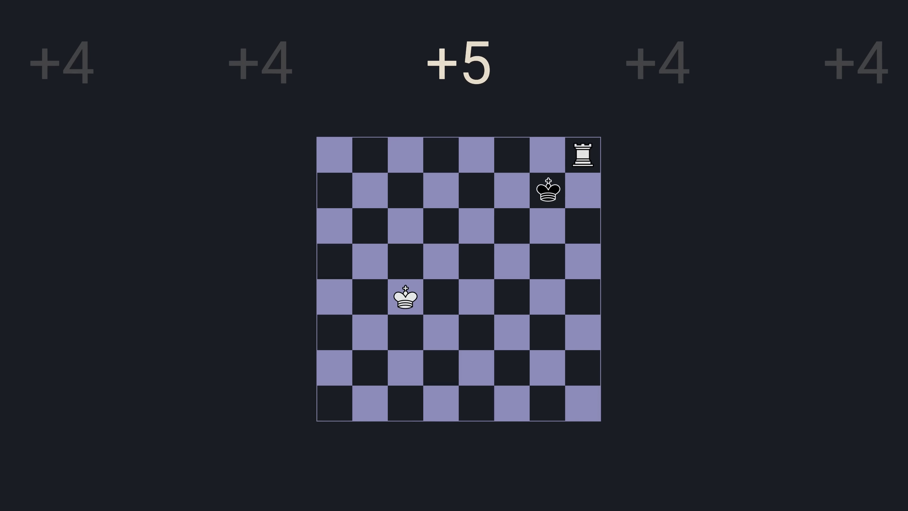
click(585, 155)
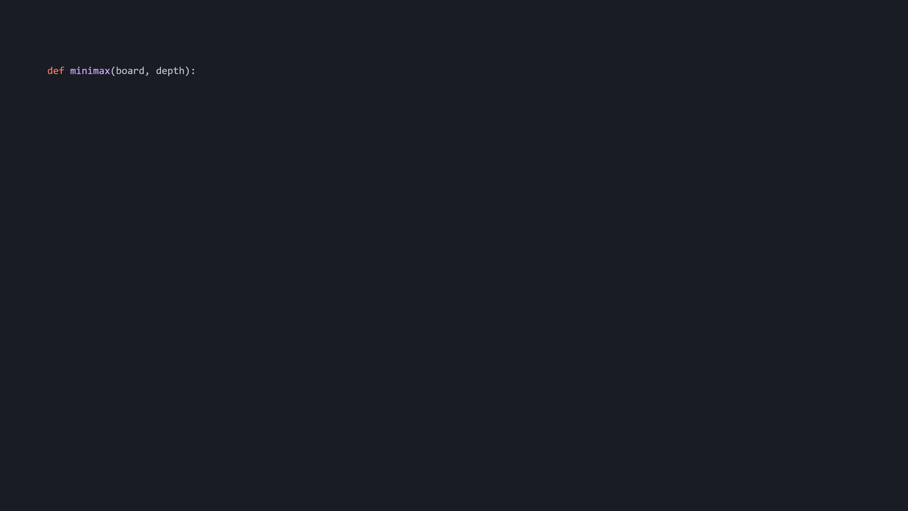
text(-> float)
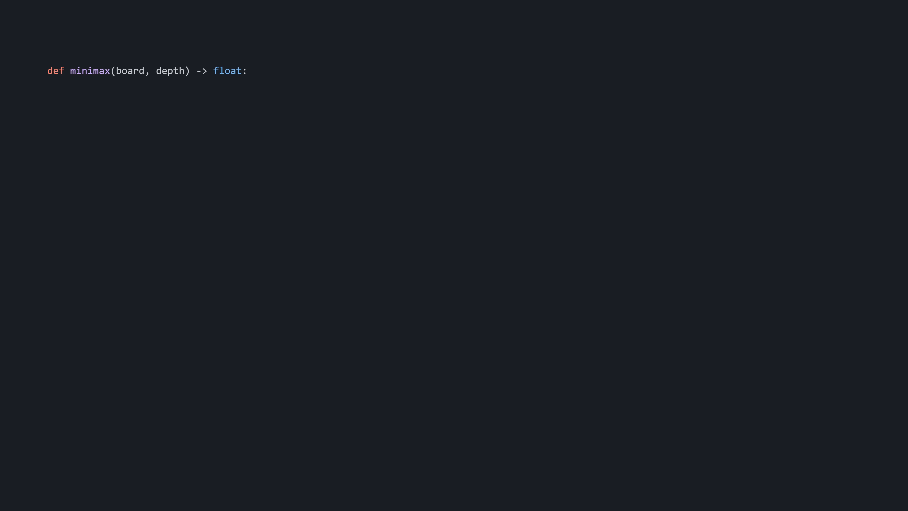